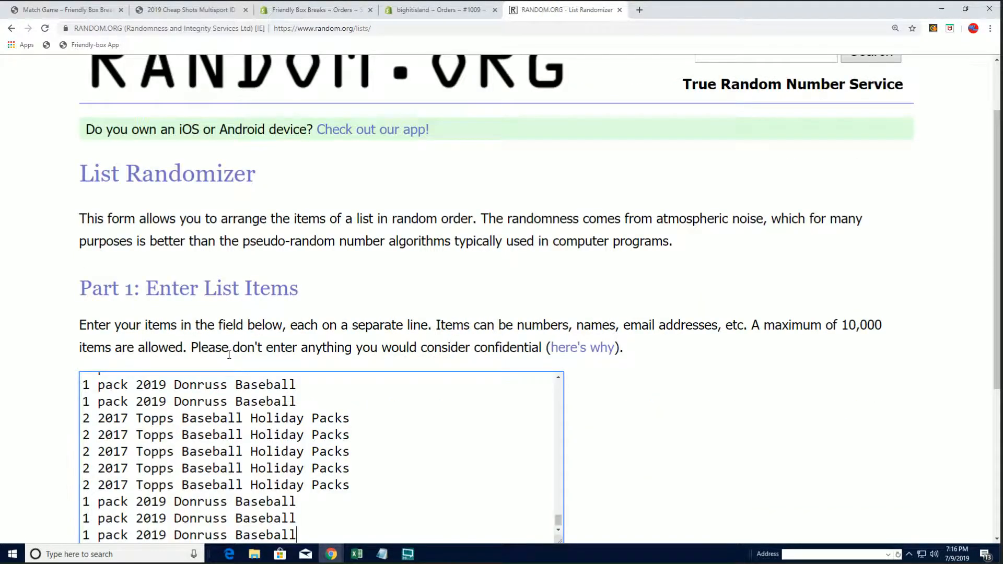
Step: Randomize the 143-entry prize list and reshuffle until it has been randomized seven times
scroll("down", 3)
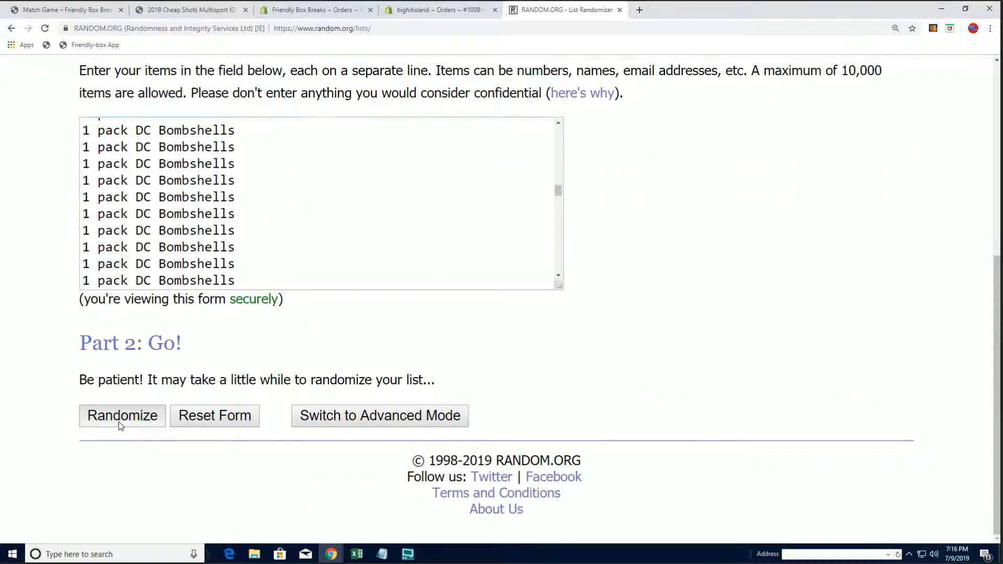
left_click(122, 415)
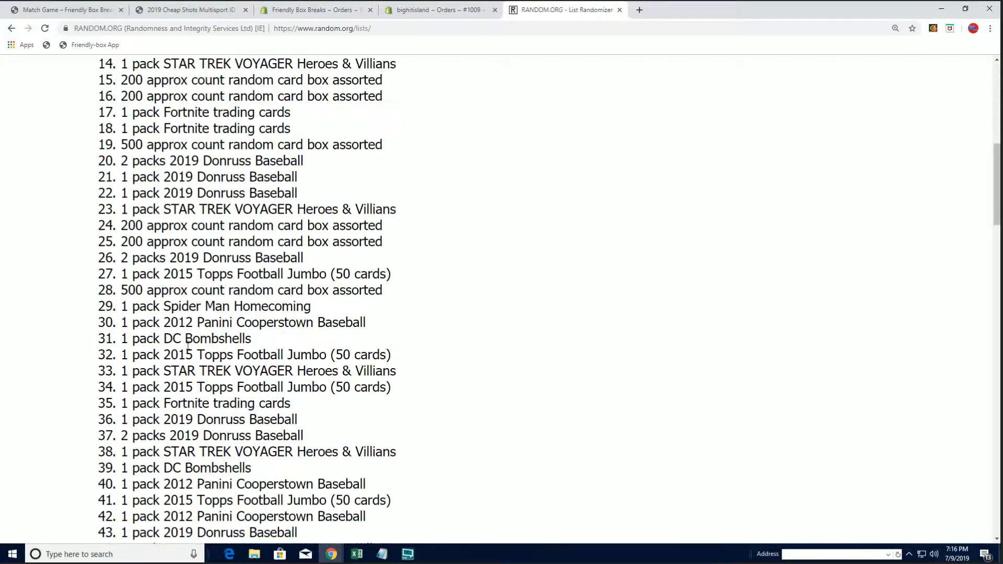
scroll("down", 3)
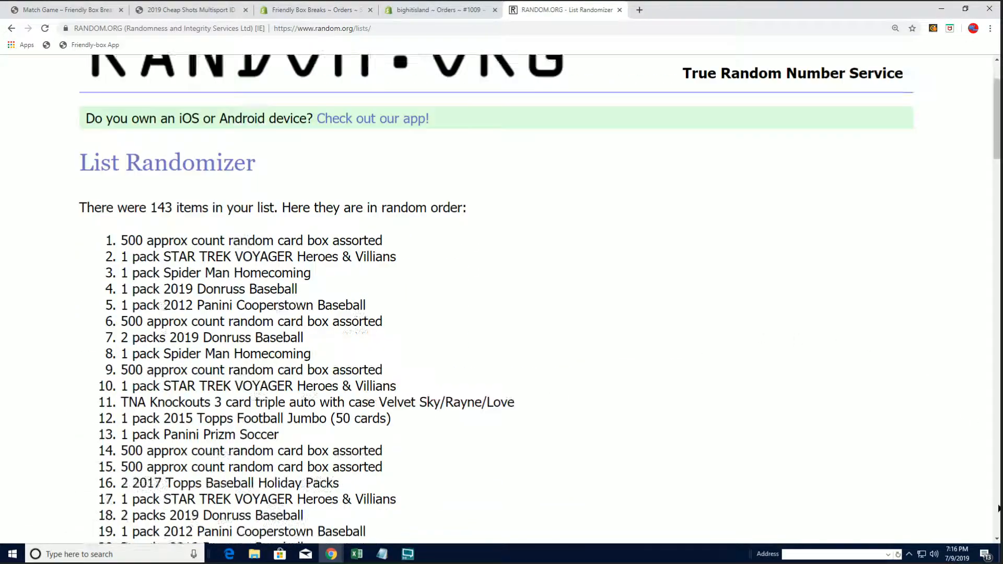
left_click(44, 29)
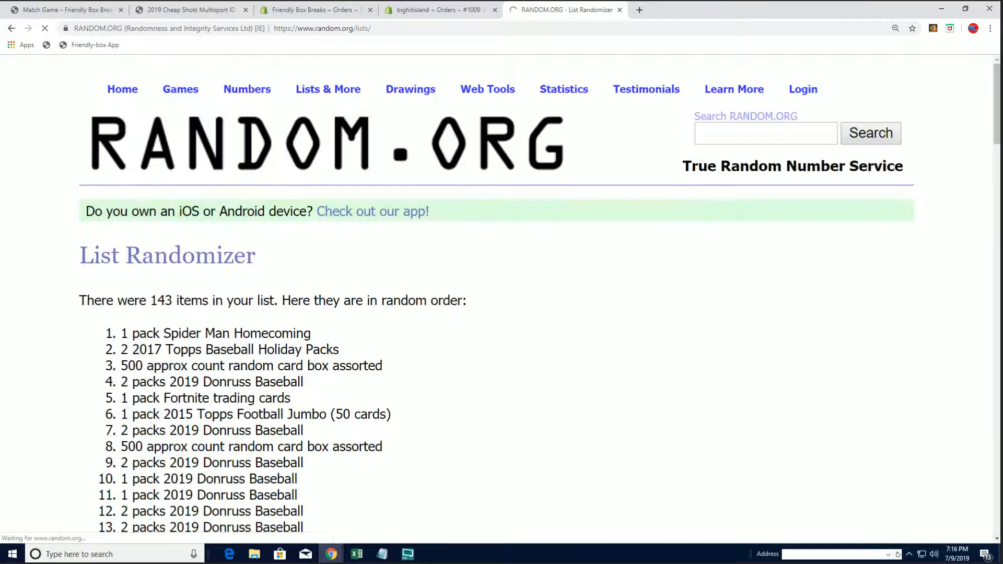
scroll("down", 3)
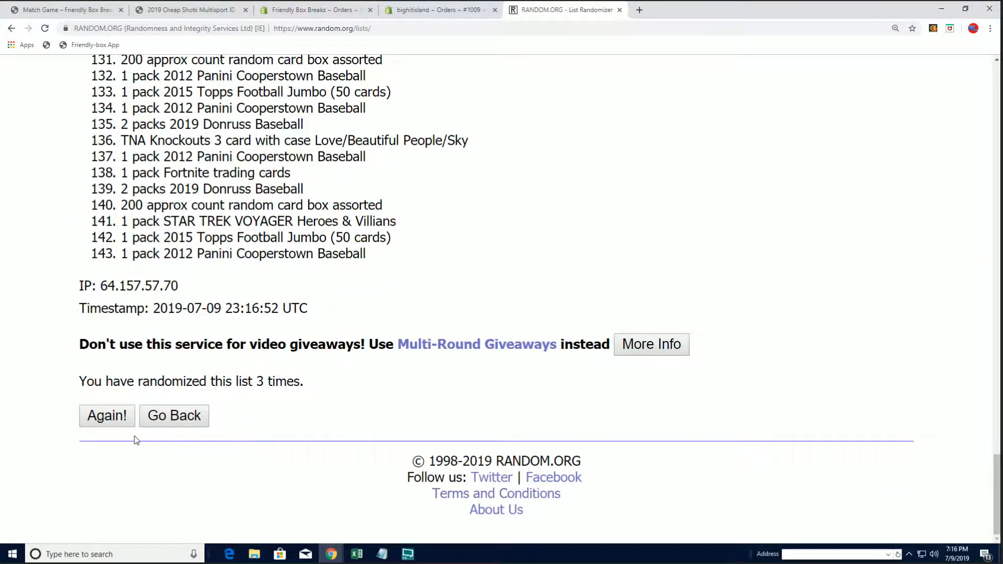
left_click(106, 415)
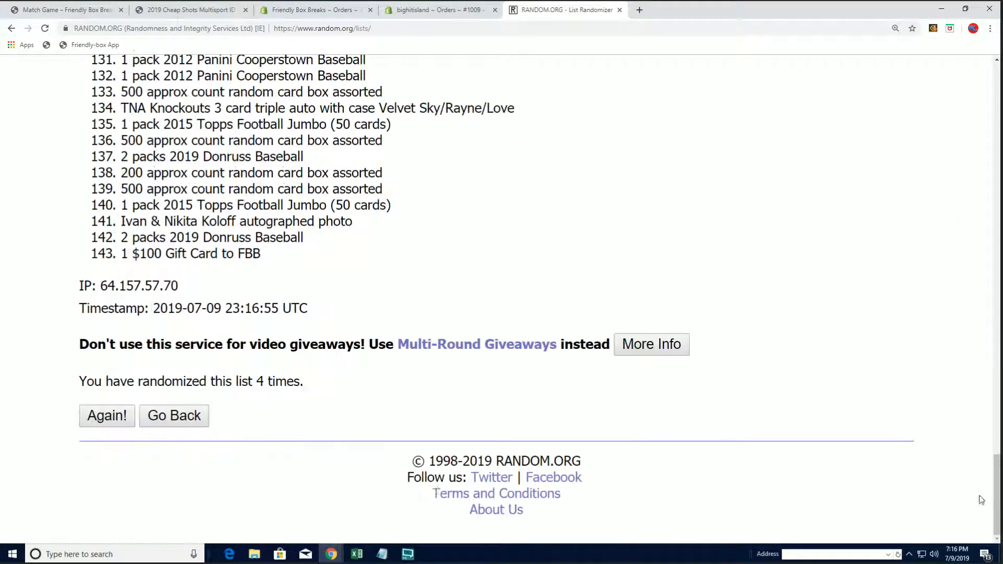
left_click(107, 415)
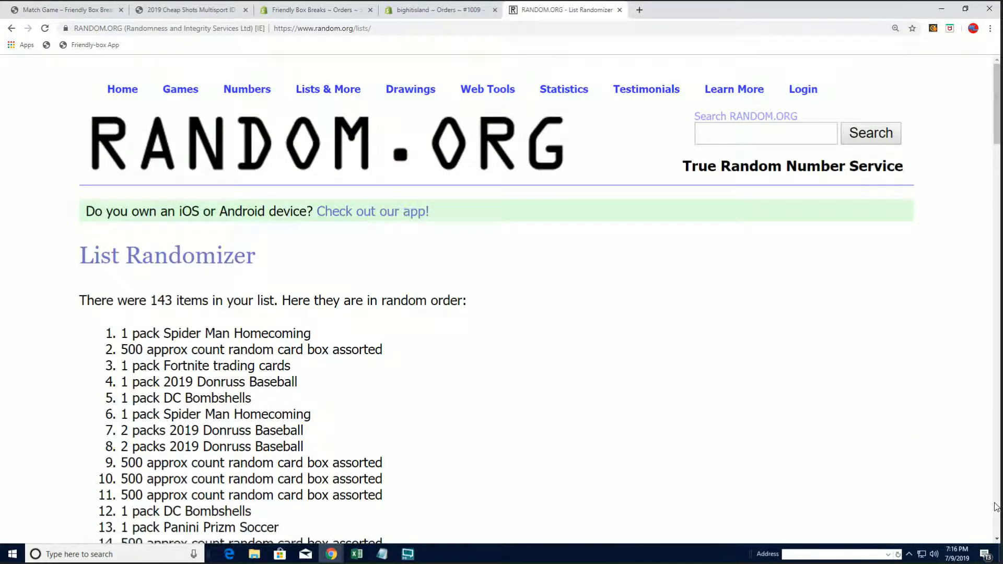
scroll("down", 3)
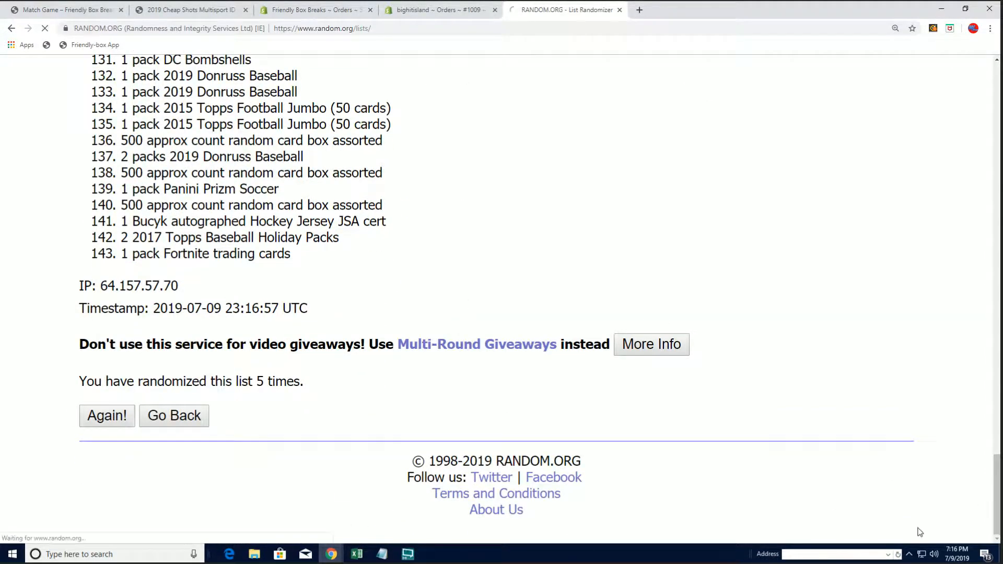
left_click(106, 415)
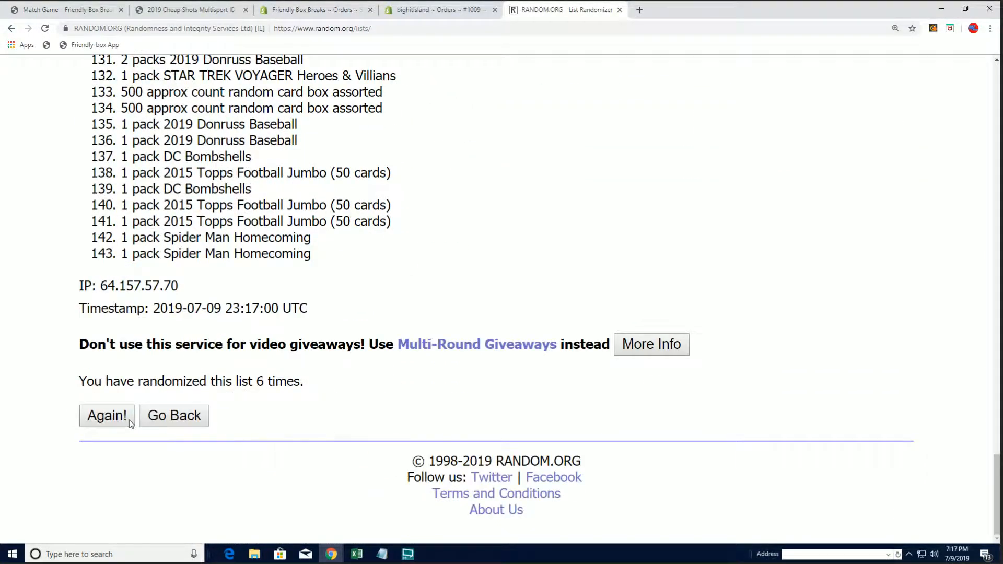
left_click(107, 415)
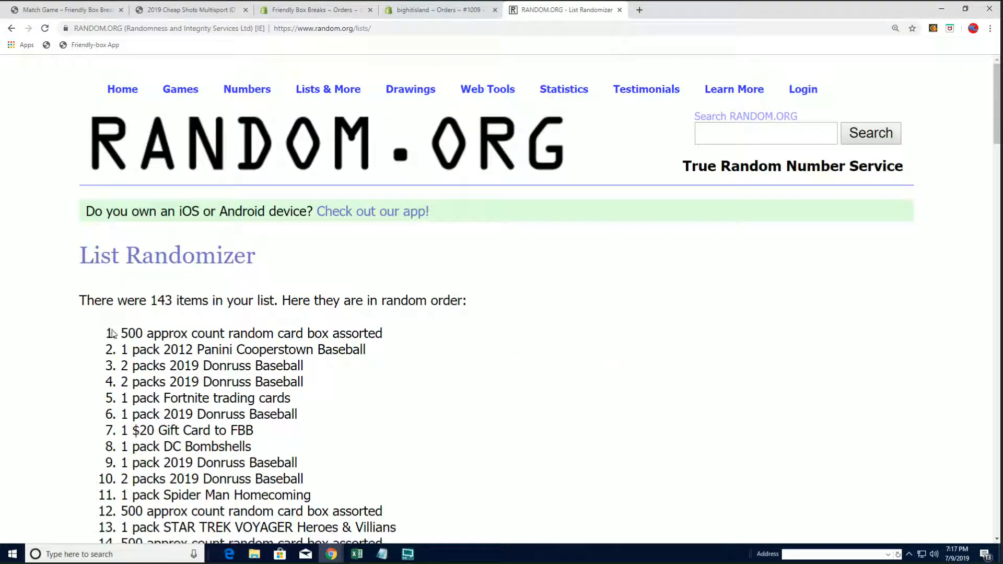
Step: Review the seventh shuffled order, then go back to the entry form with the original list
scroll("down", 3)
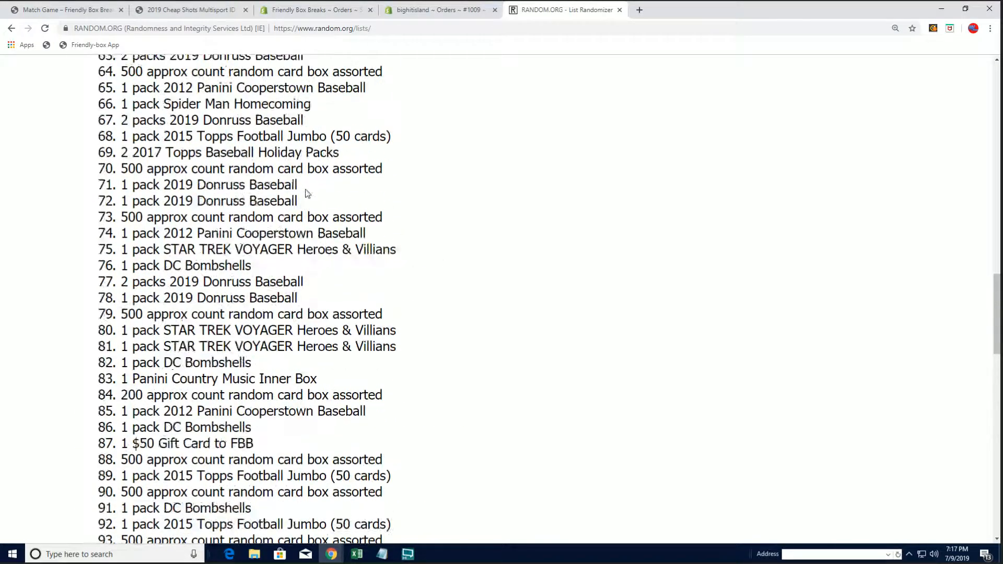
left_click(327, 89)
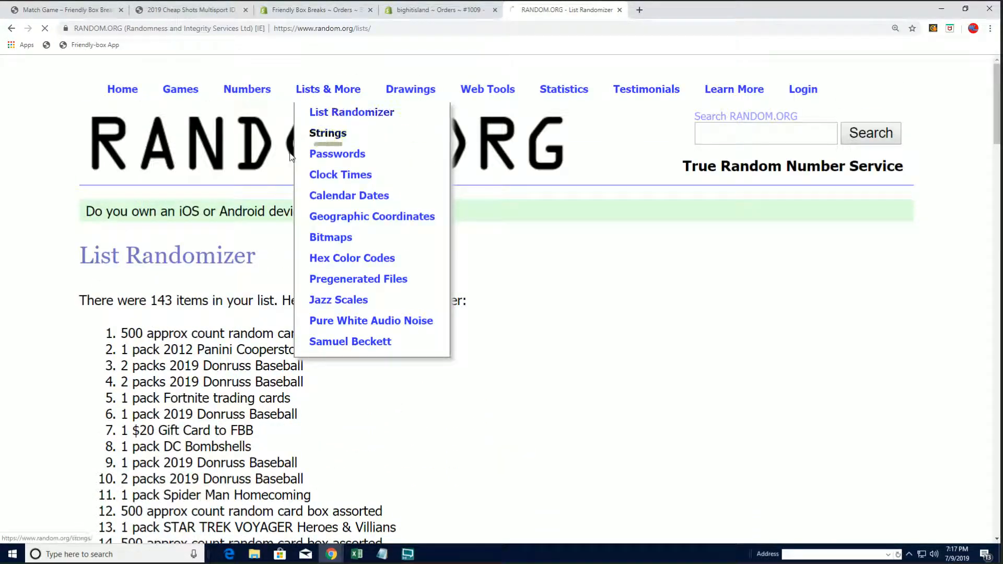
scroll("down", 3)
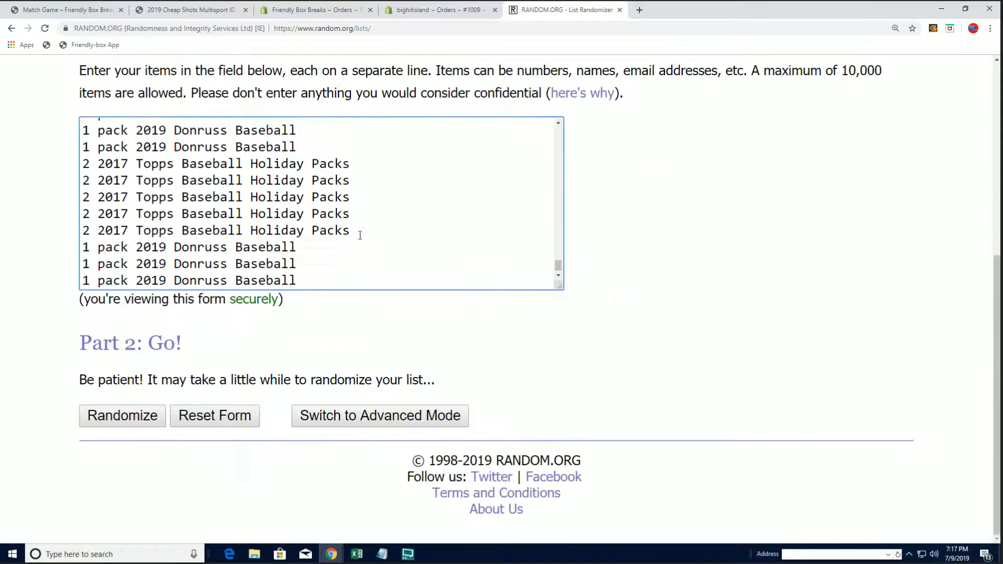
Step: Run a second round of shuffles on the prize list up to the seventh randomization for winner two
left_click(121, 415)
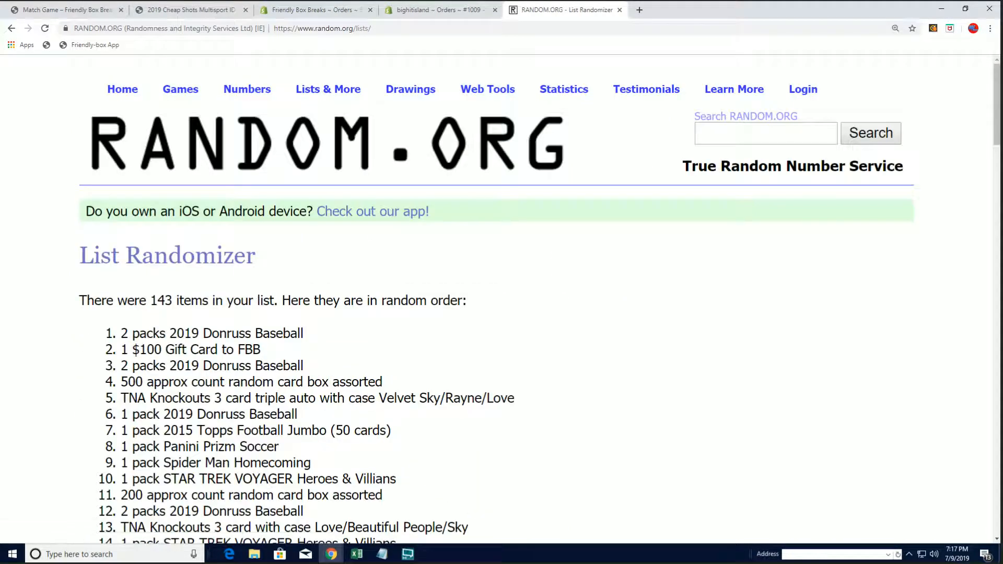
scroll("down", 3)
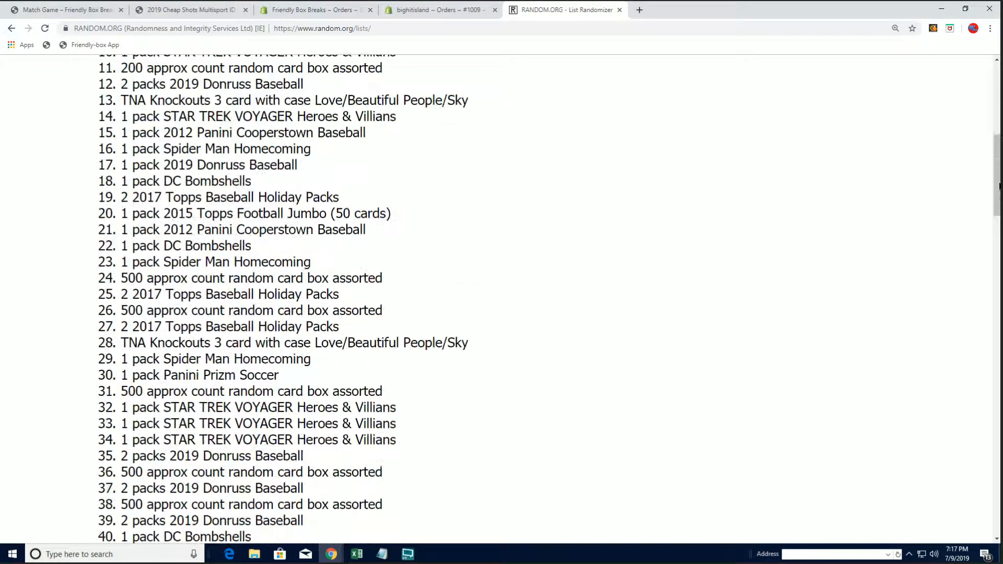
scroll("down", 3)
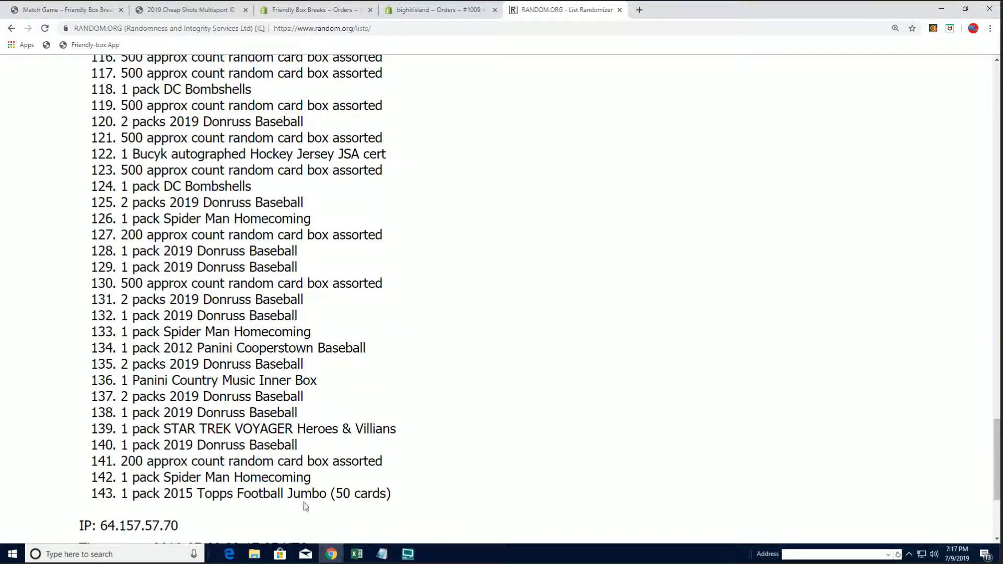
scroll("up", 3)
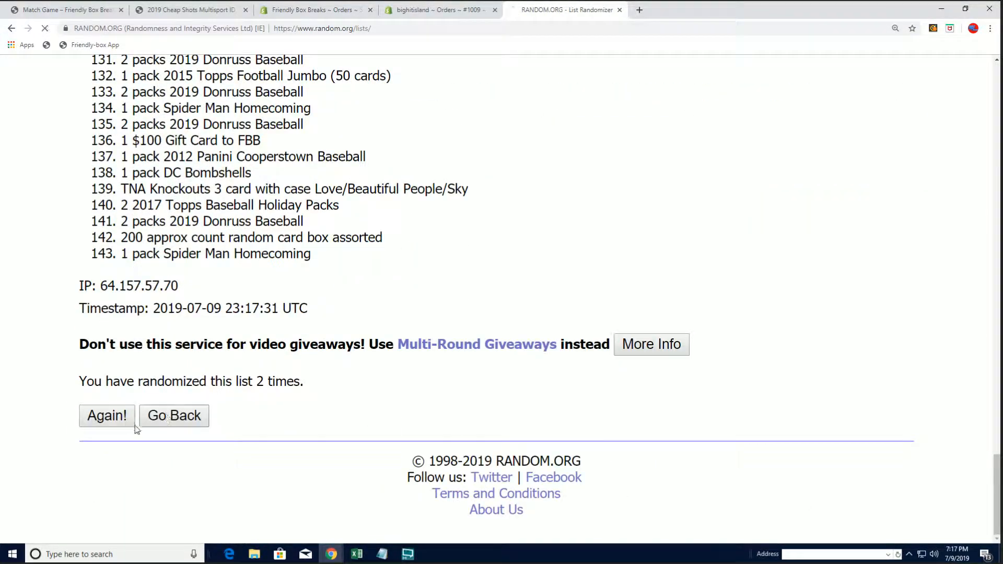
left_click(107, 415)
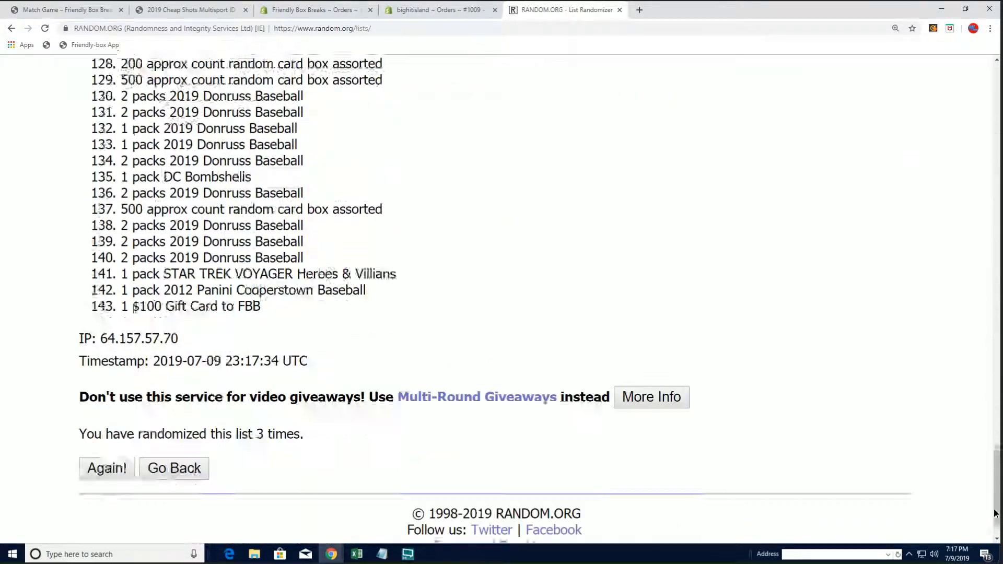
left_click(106, 468)
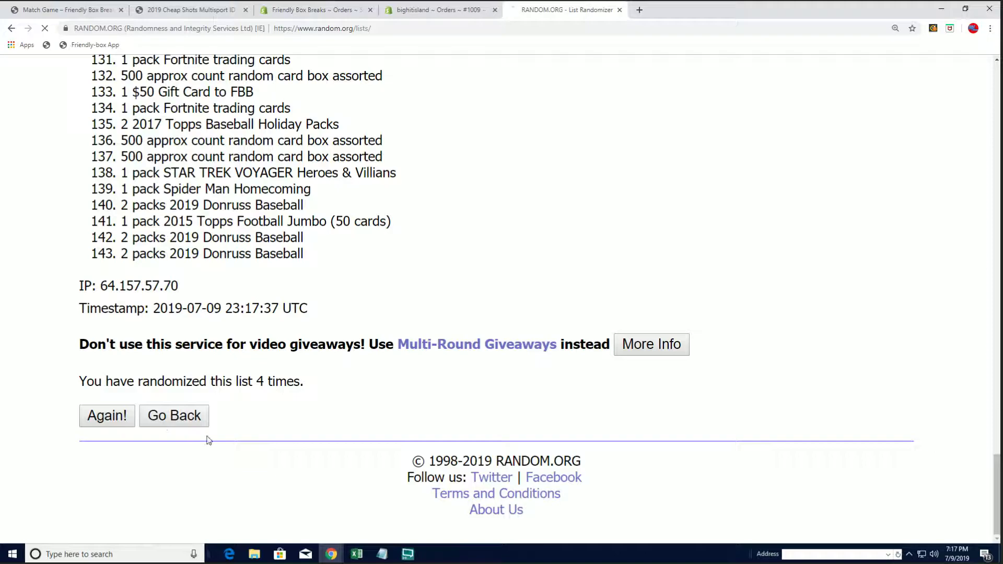
left_click(106, 415)
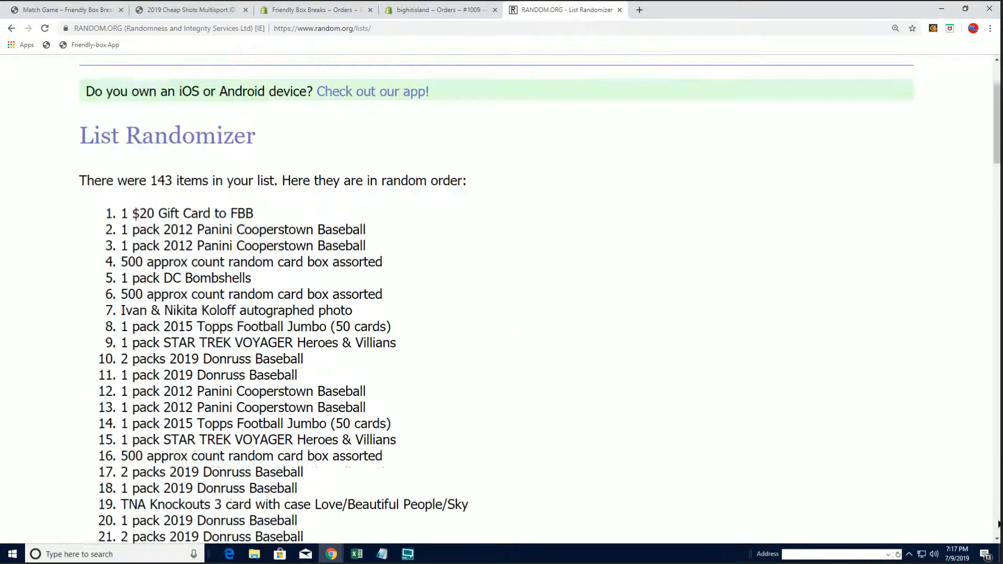
scroll("down", 3)
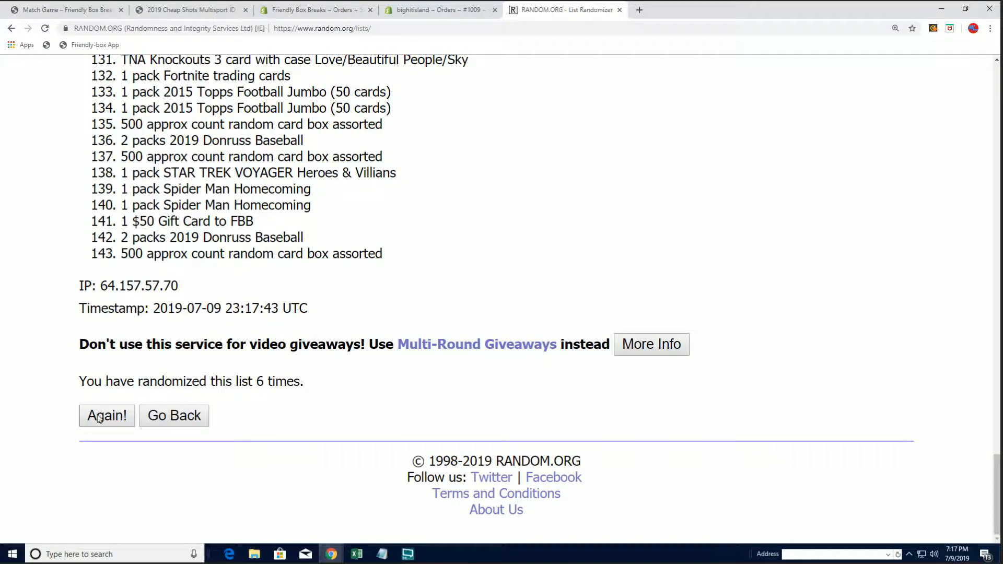
left_click(107, 416)
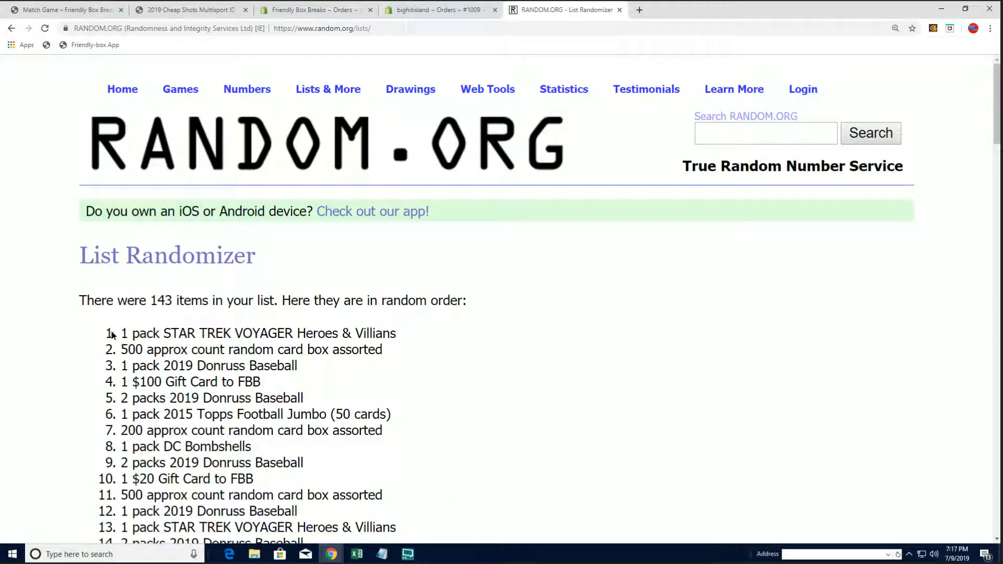
scroll("down", 3)
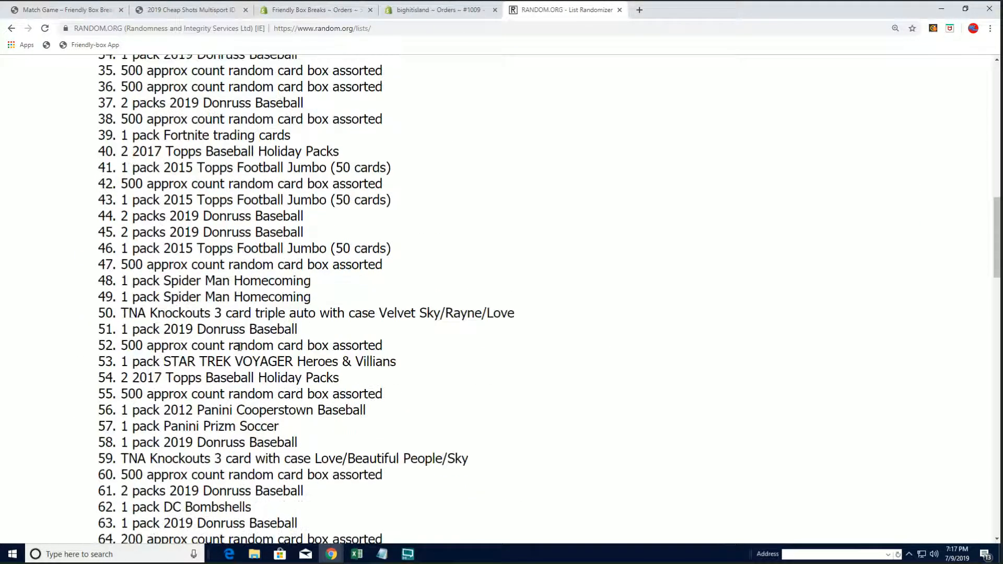
scroll("down", 3)
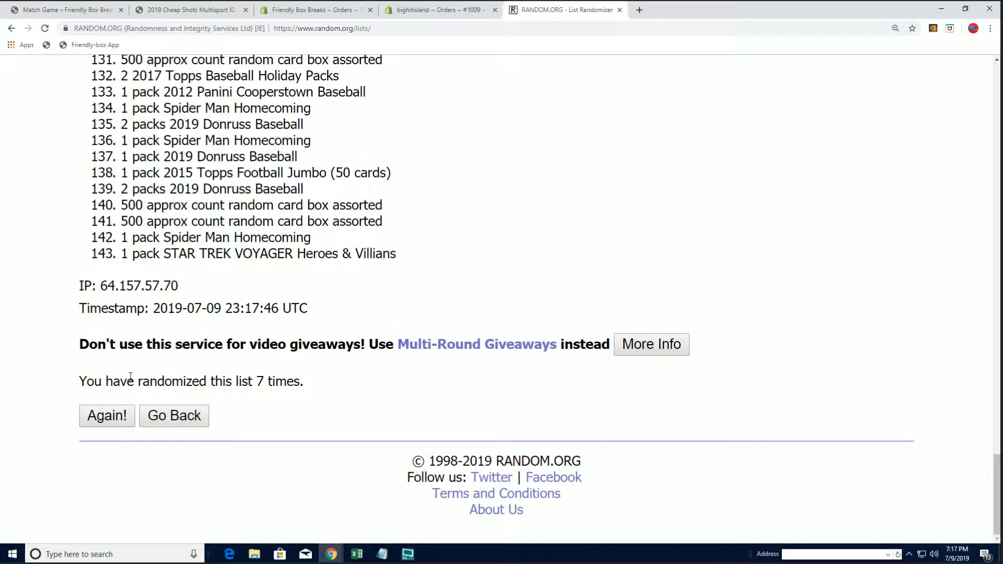